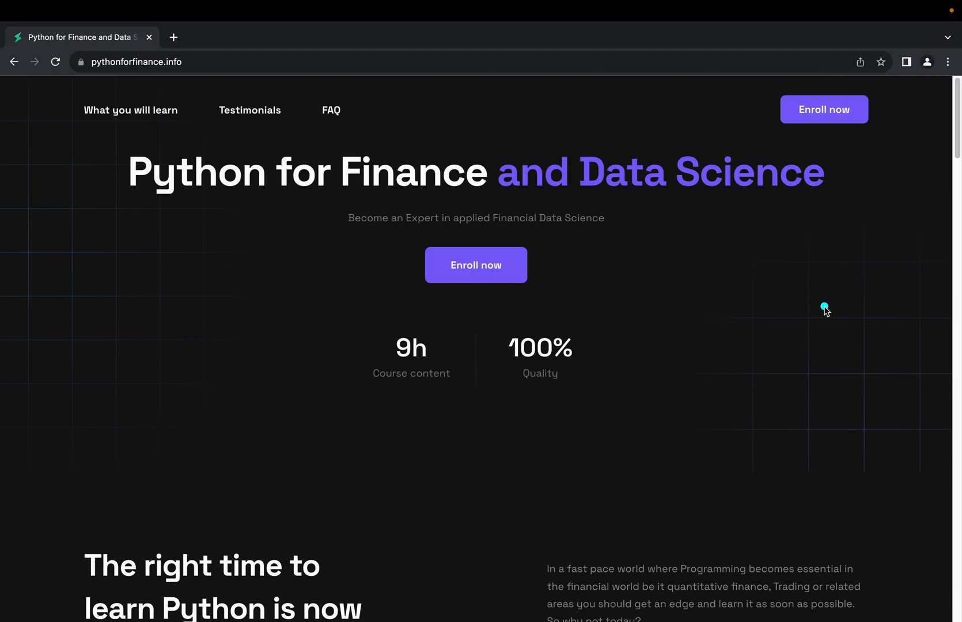
mouse_move(831, 308)
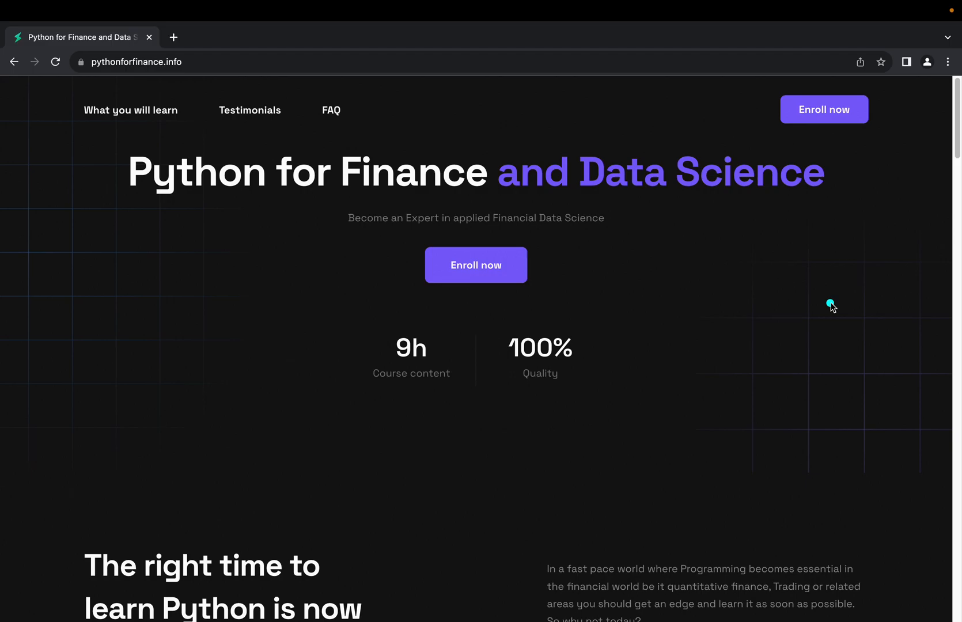
mouse_move(709, 243)
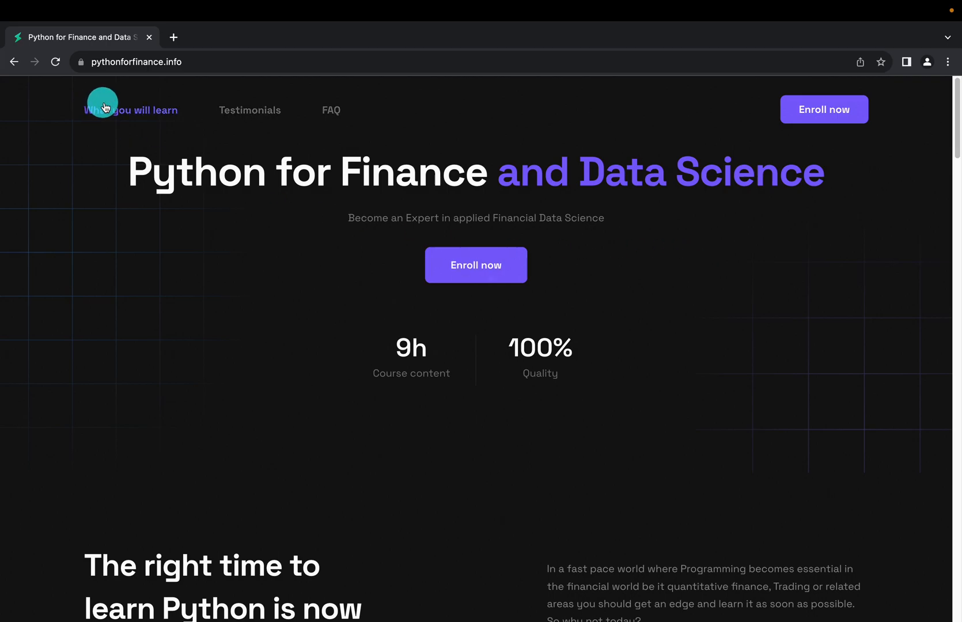
mouse_move(330, 110)
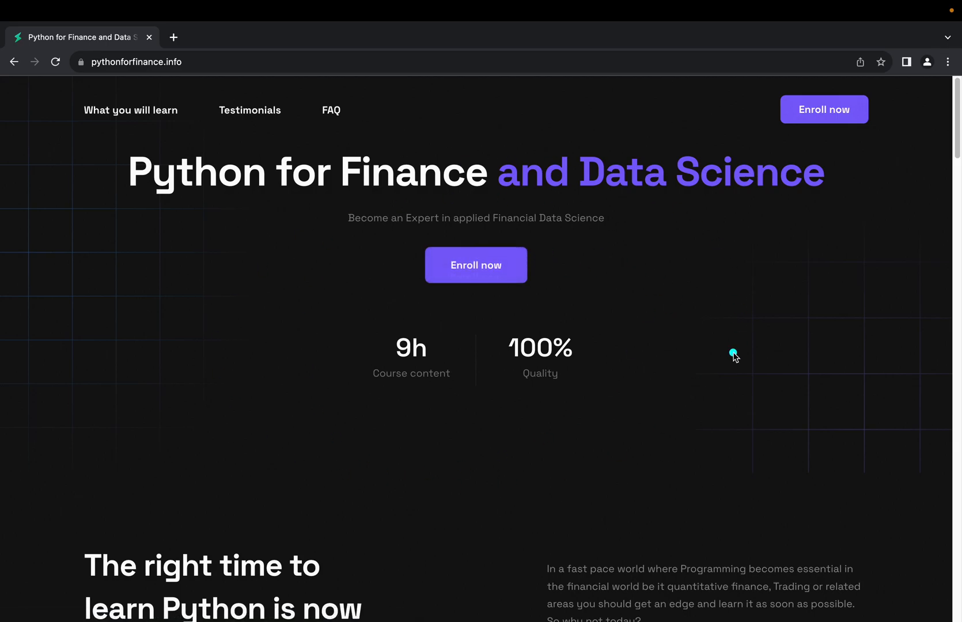
- Scroll past the animated banner and the four 'What you will learn' topic cards
scroll("down", 3)
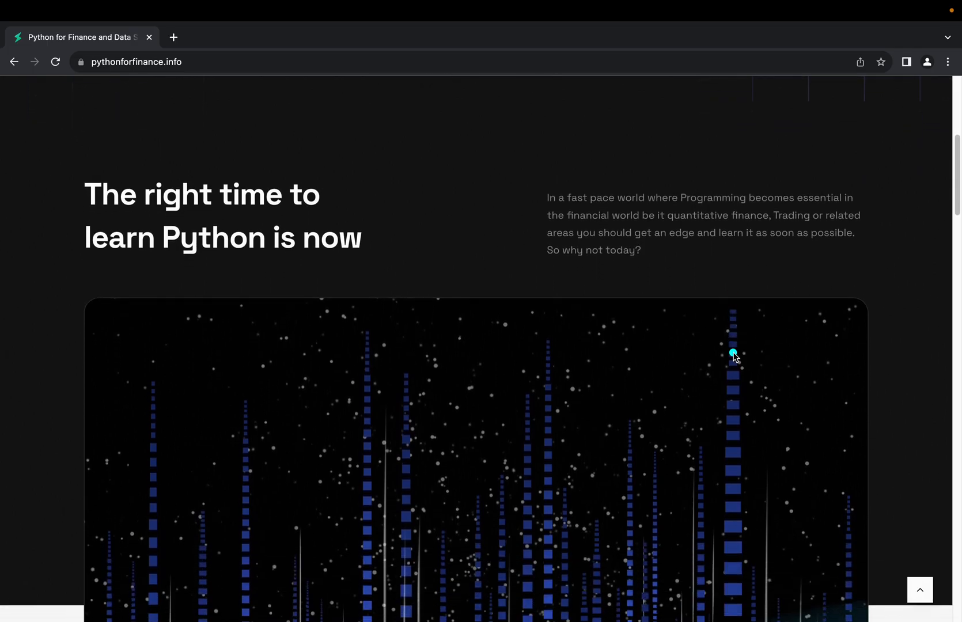
scroll("down", 3)
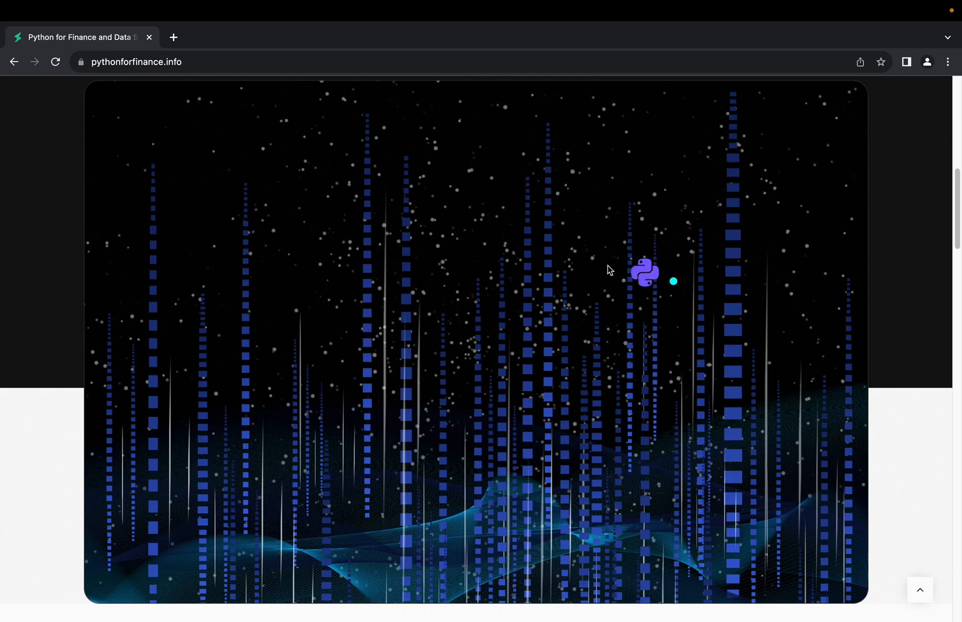
scroll("down", 3)
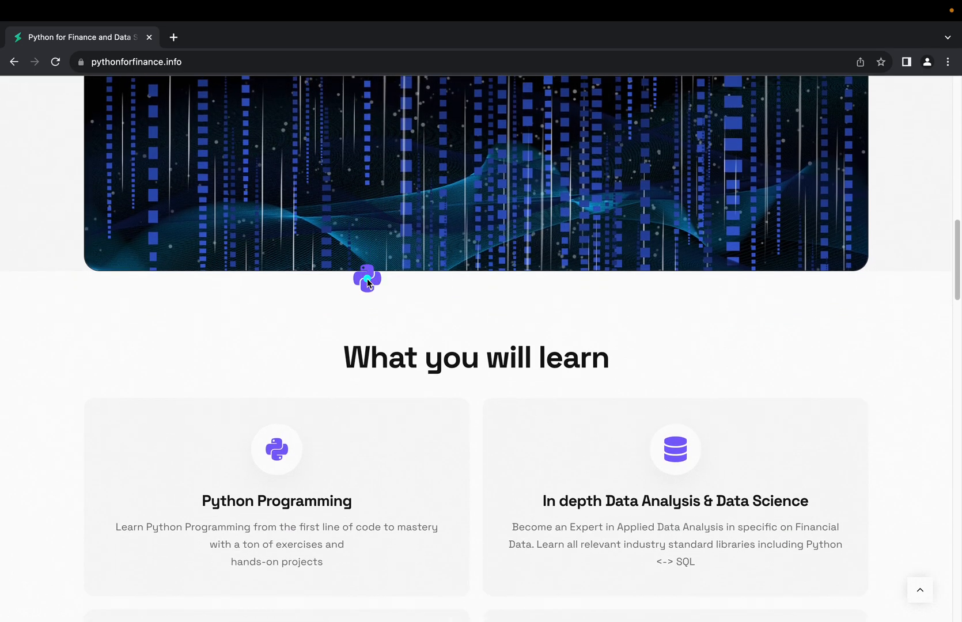
scroll("down", 3)
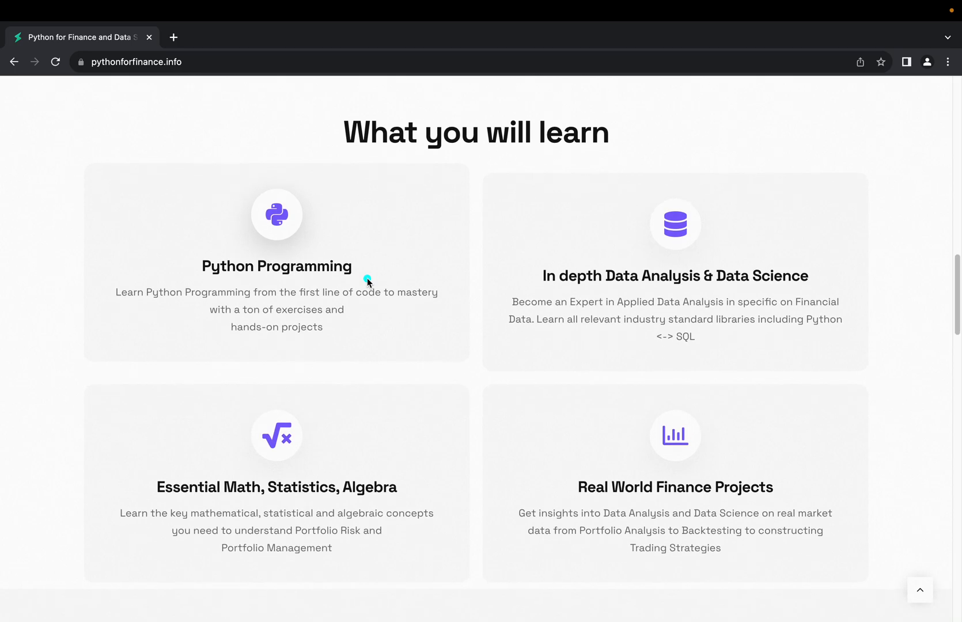
scroll("down", 3)
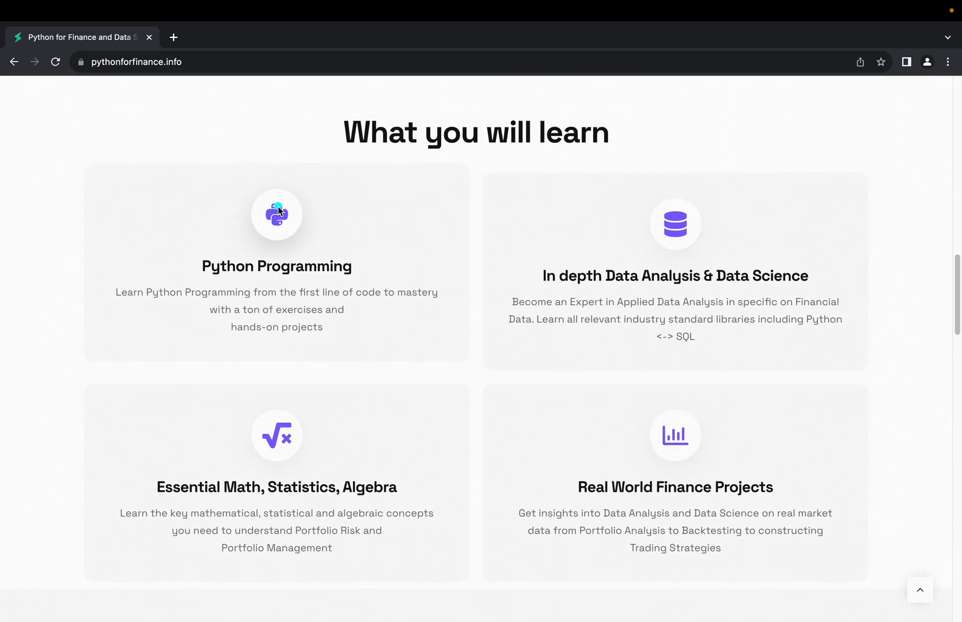
scroll("down", 3)
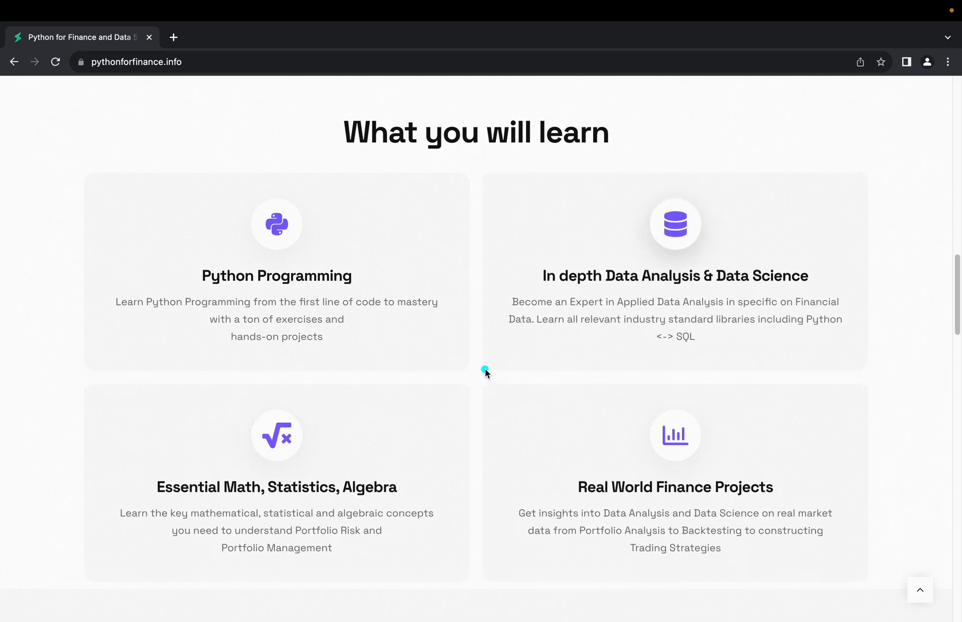
scroll("down", 3)
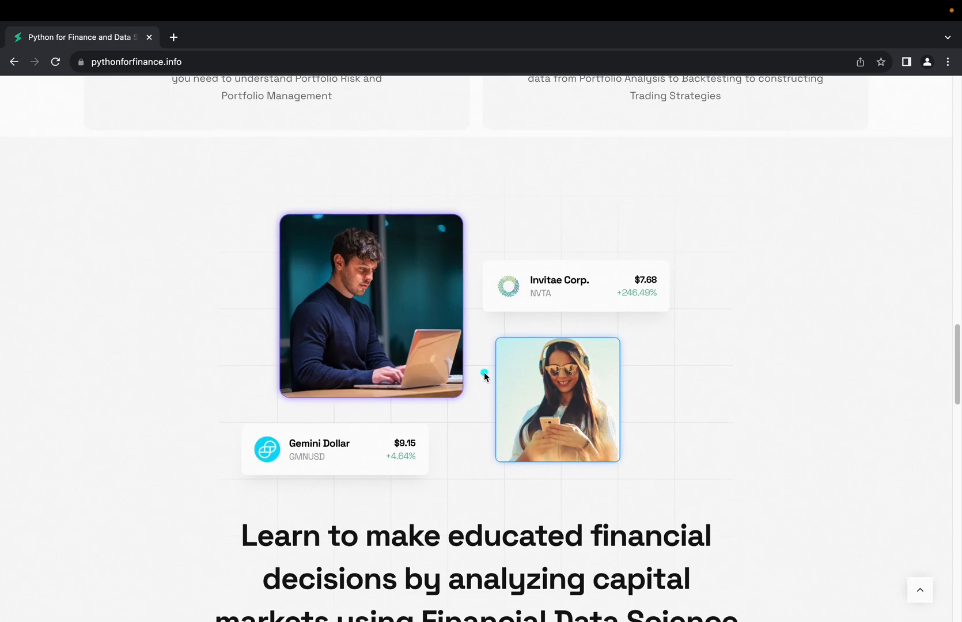
mouse_move(273, 352)
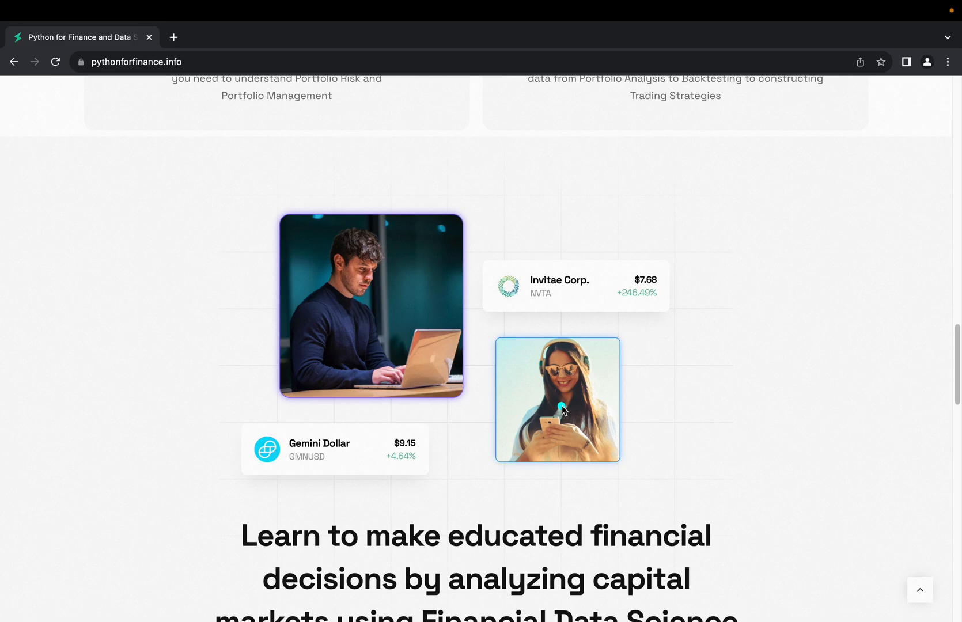
mouse_move(747, 370)
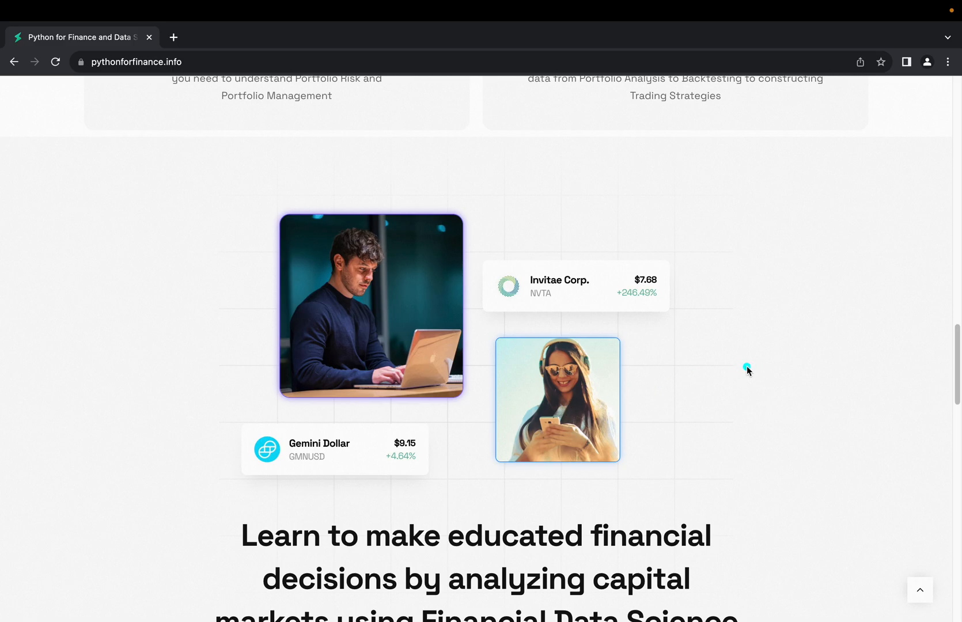
- Advance the testimonials carousel to more reviews, then reach the five-question FAQ section
scroll("down", 3)
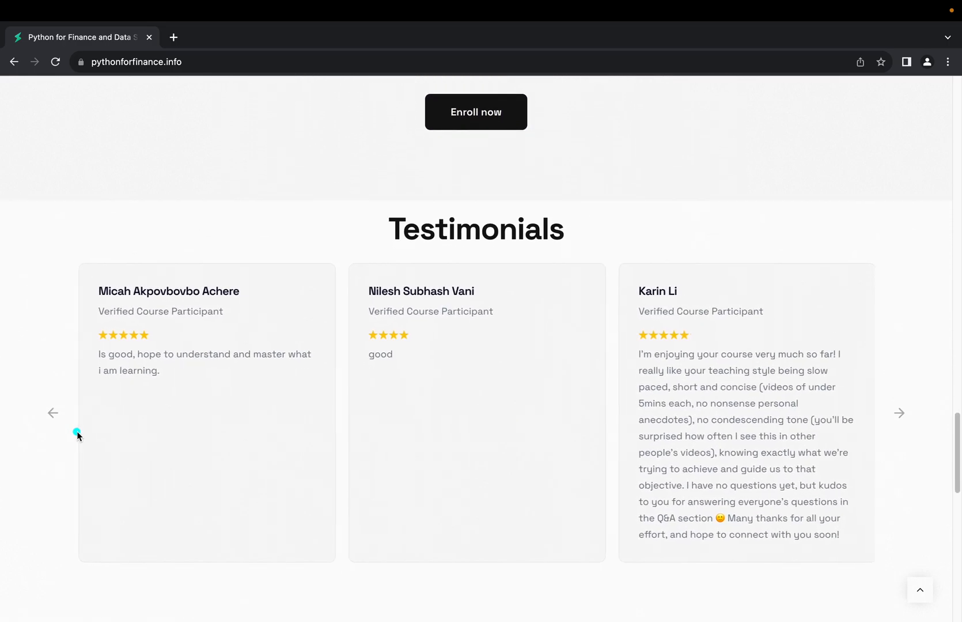
scroll("down", 3)
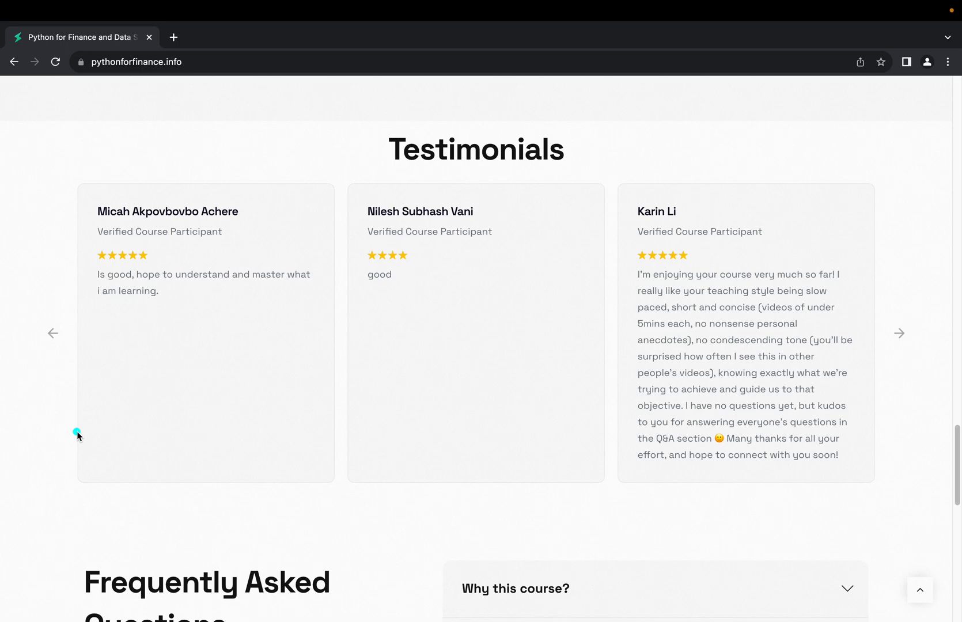
left_click(898, 333)
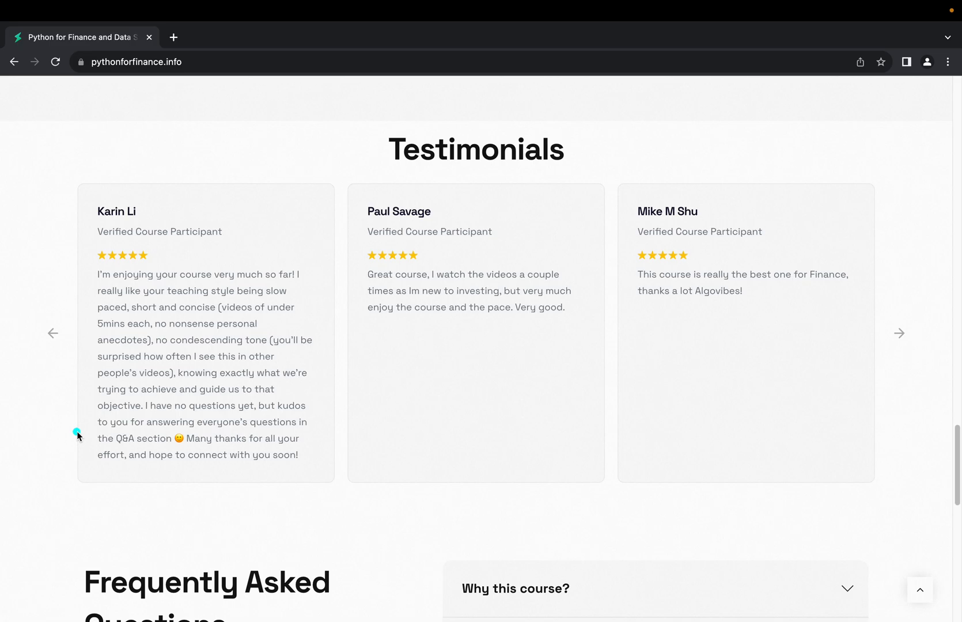
scroll("down", 3)
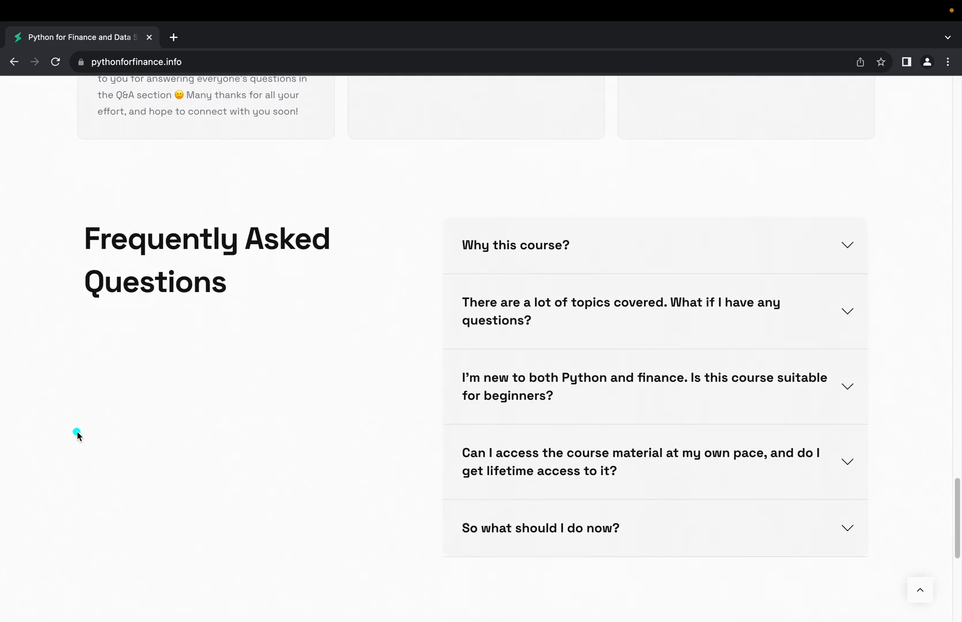
left_click(516, 244)
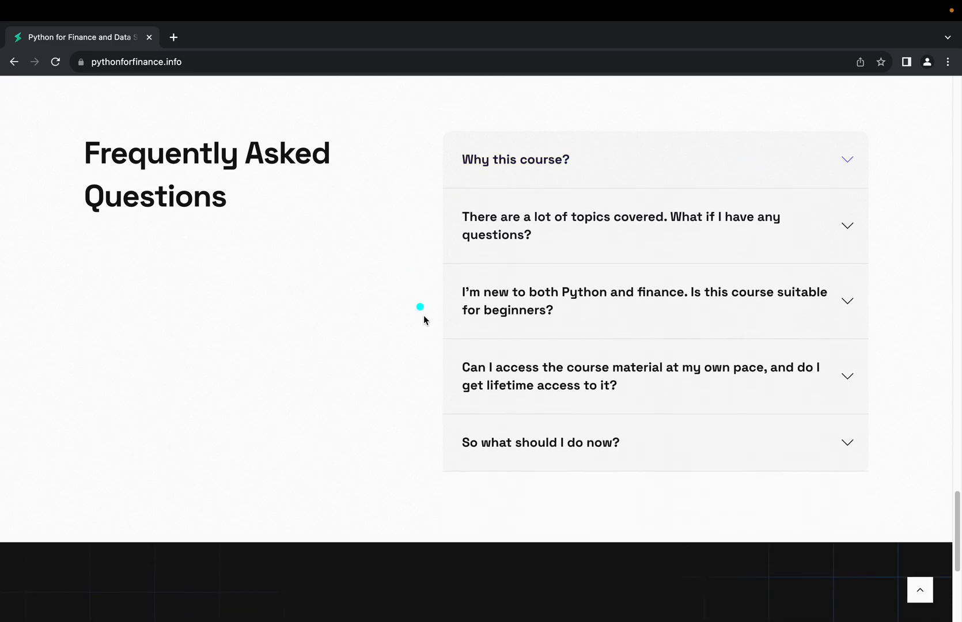
- From the closing enroll banner, jump via navbar to 'What you will learn' and 'Testimonials', then return to FAQ
scroll("down", 3)
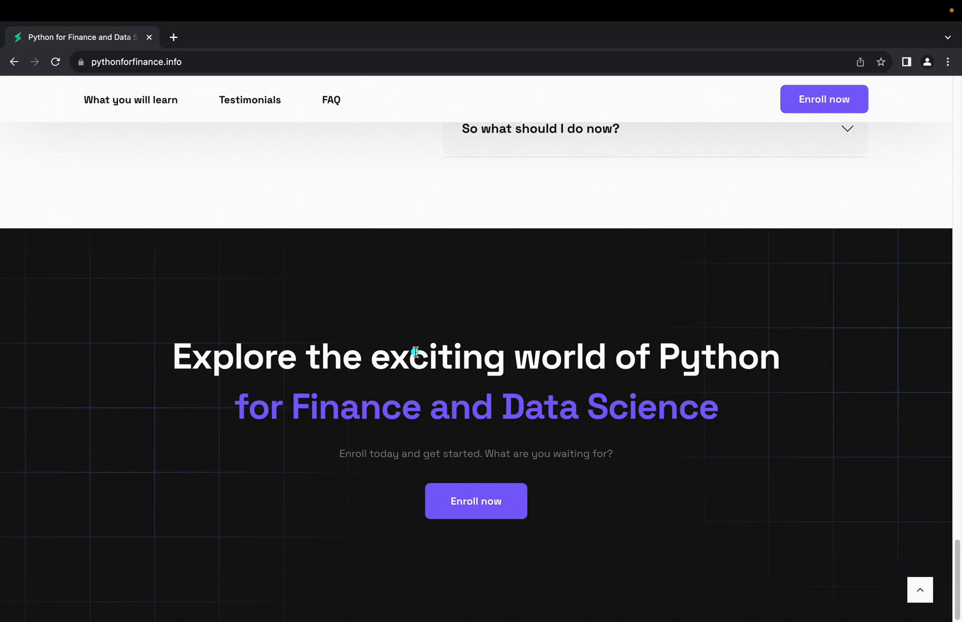
mouse_move(151, 173)
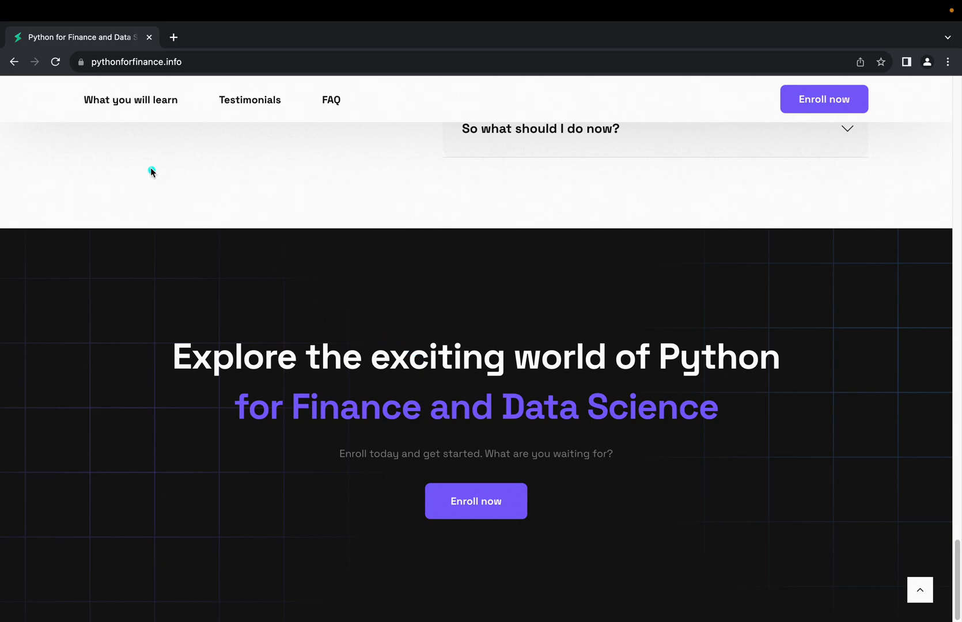
left_click(130, 100)
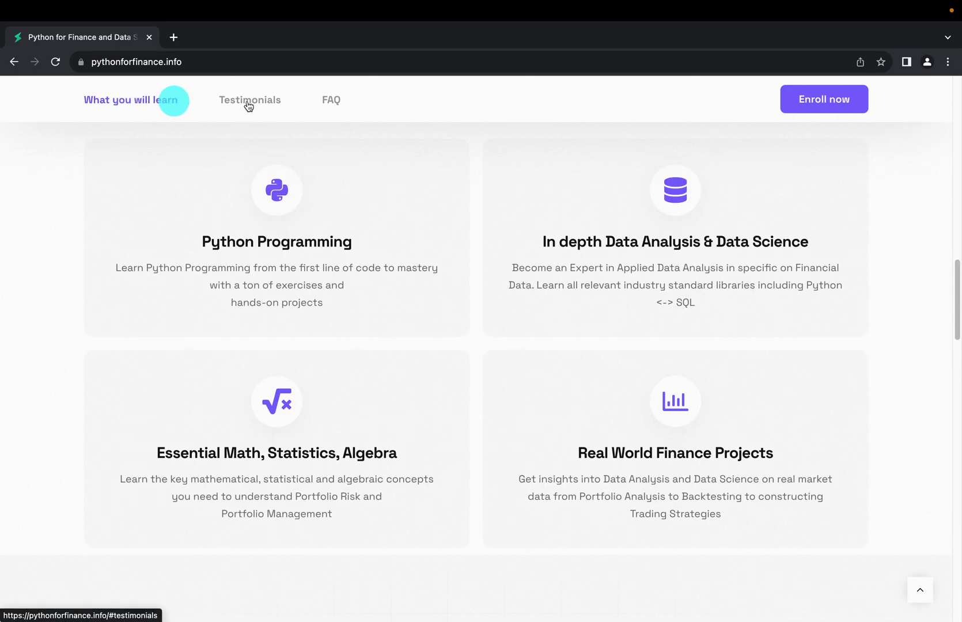
left_click(250, 99)
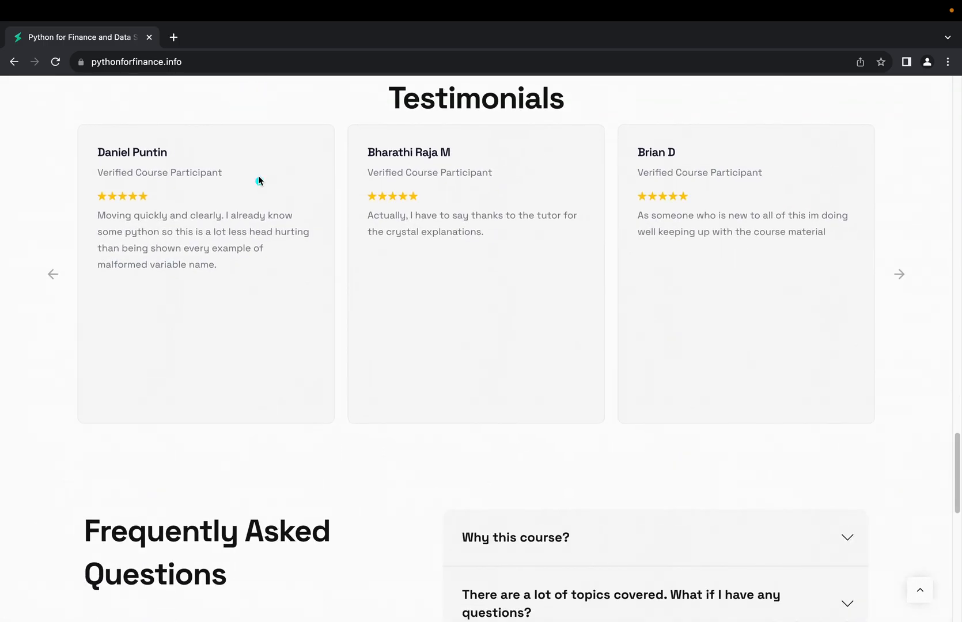
scroll("down", 3)
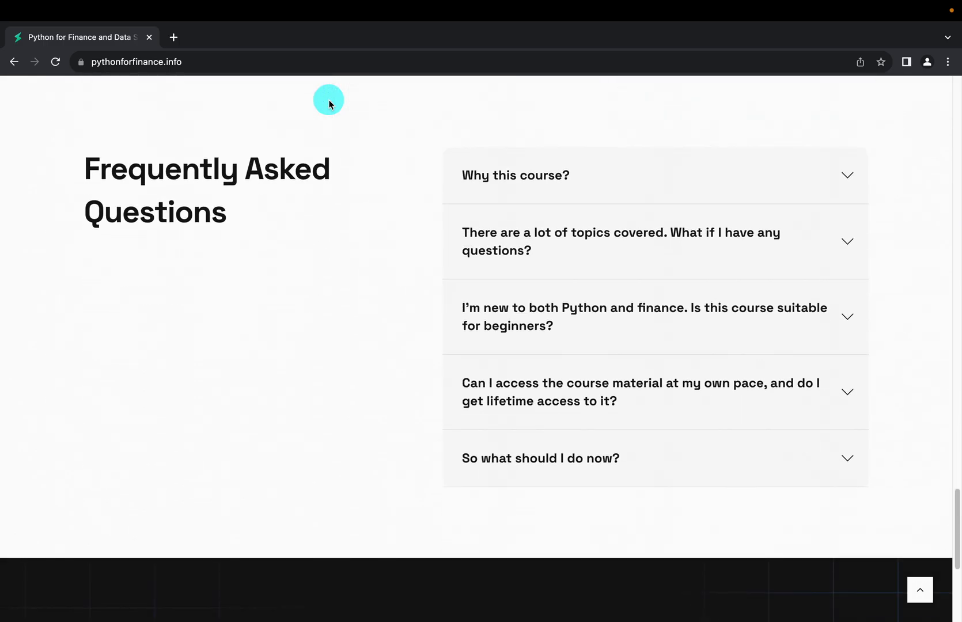